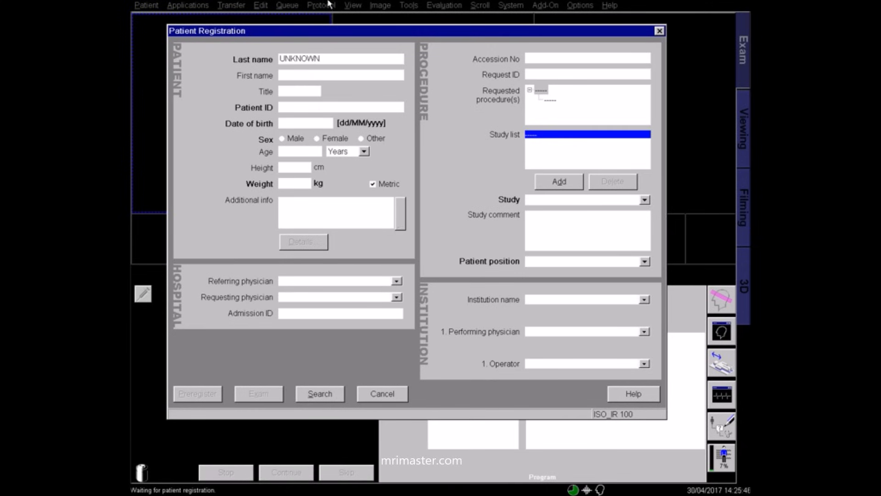
Register the unnamed patient for the L S Spine general study, Head First - Supine, and start the exam.
text(UNKNOWN)
text(000)
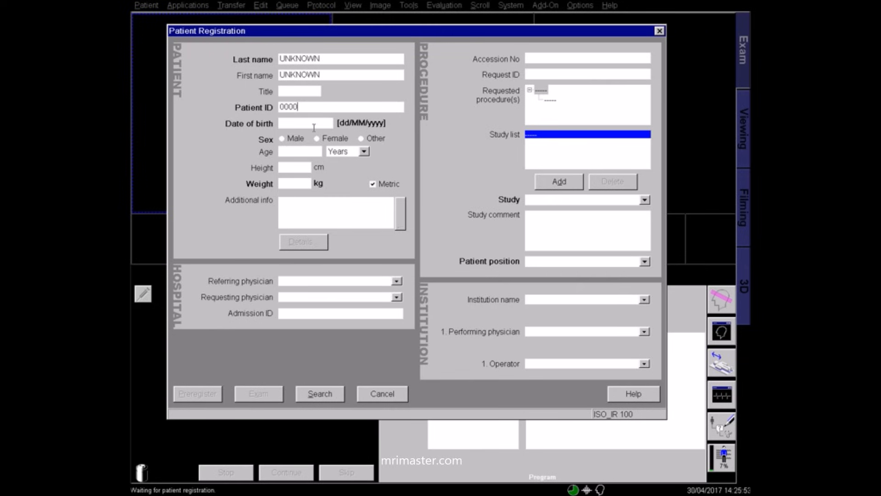
text(01/06/1983)
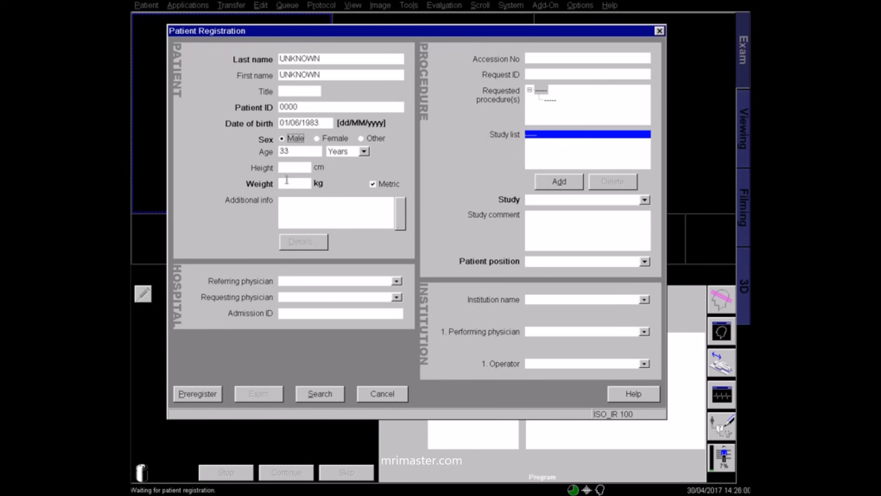
click(645, 200)
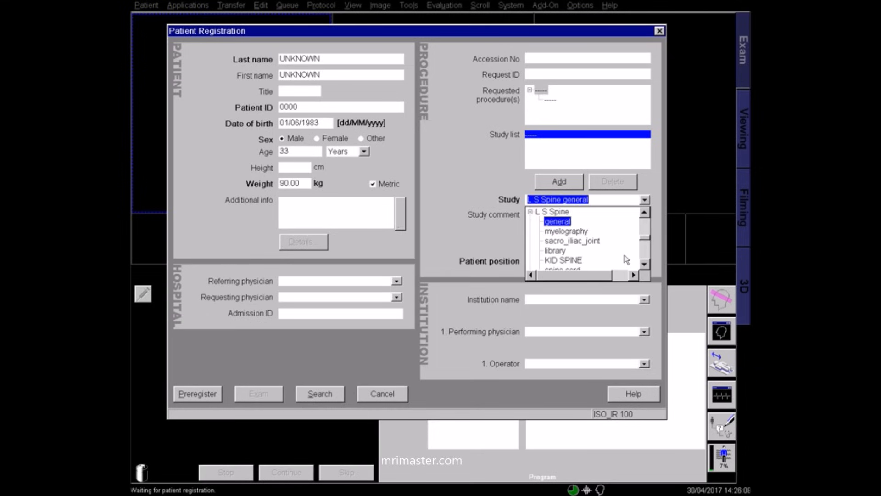
click(557, 220)
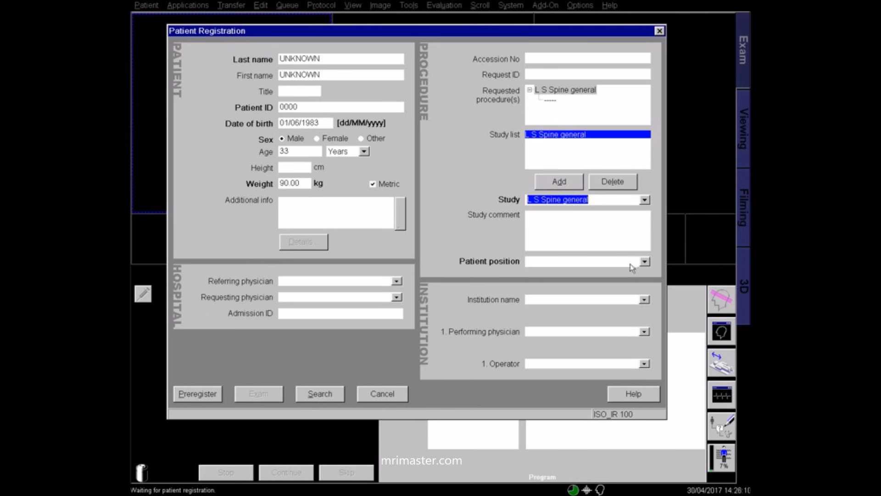
click(644, 261)
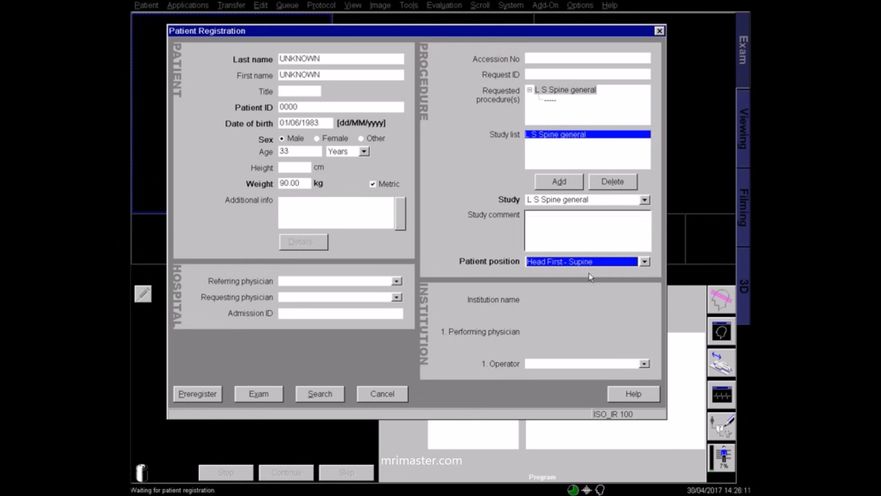
click(259, 394)
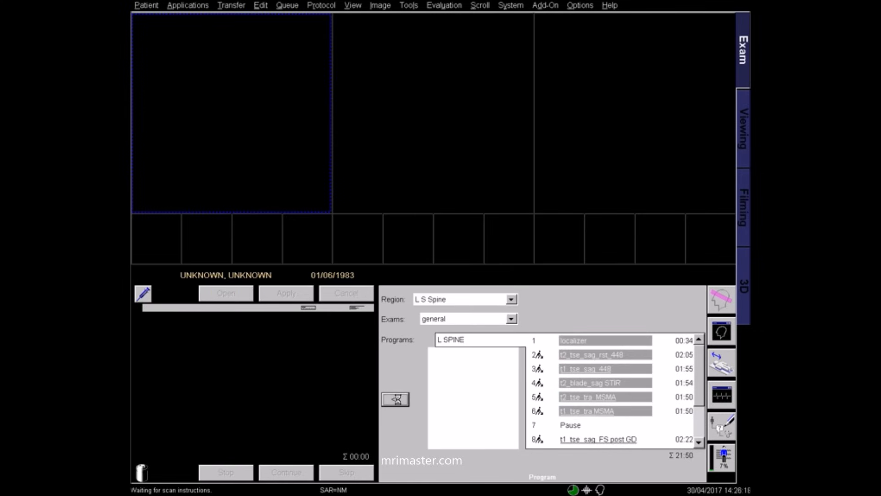
Add the L SPINE program to the scan queue and acquire the localizer.
click(395, 399)
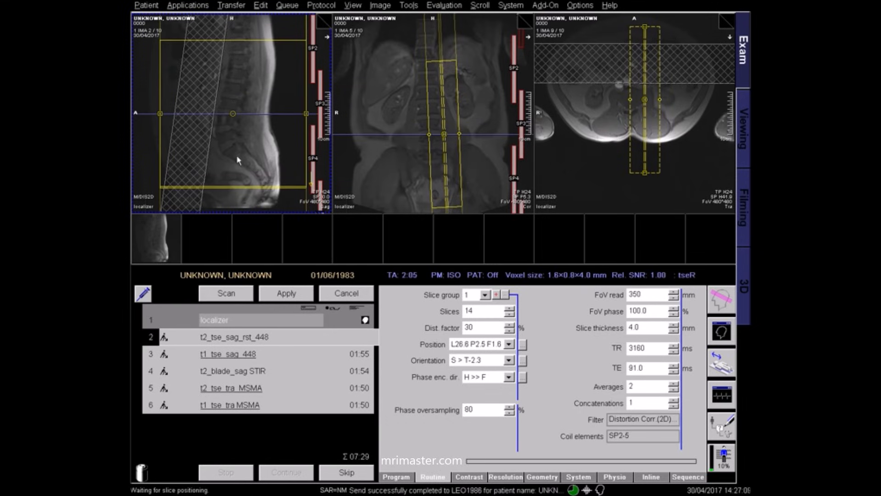
mouse_move(263, 175)
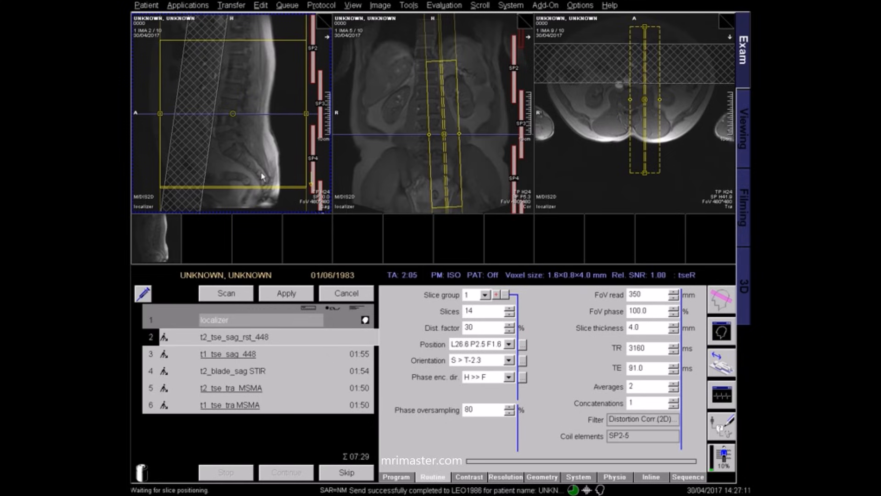
mouse_move(272, 185)
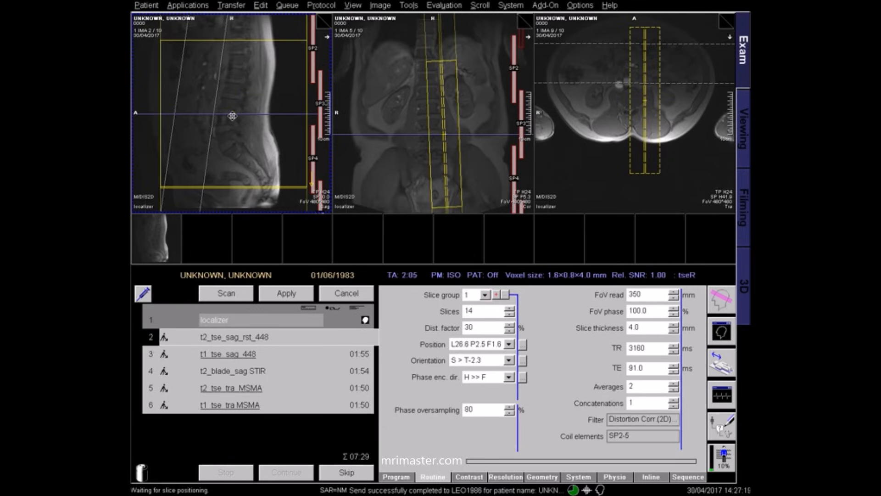
Recentre the T2 sagittal slice stack over the lumbar spine and tilt it to follow the spine.
drag(232, 117, 194, 109)
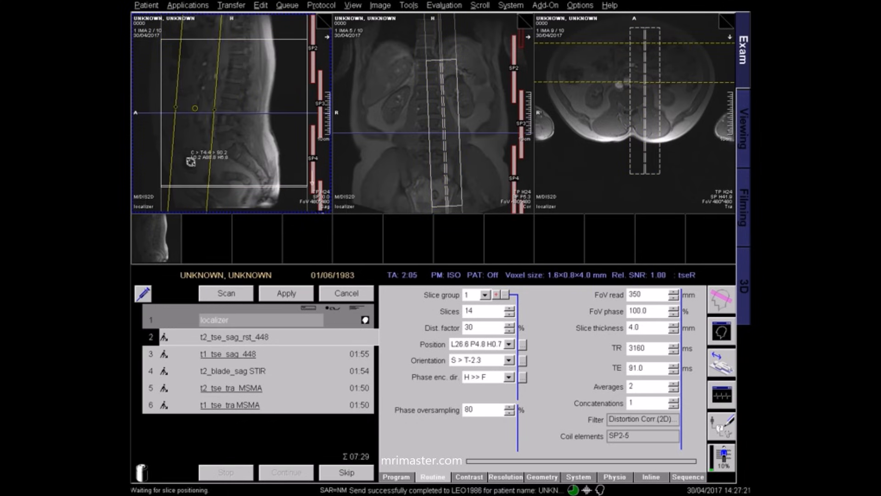
drag(193, 109, 175, 108)
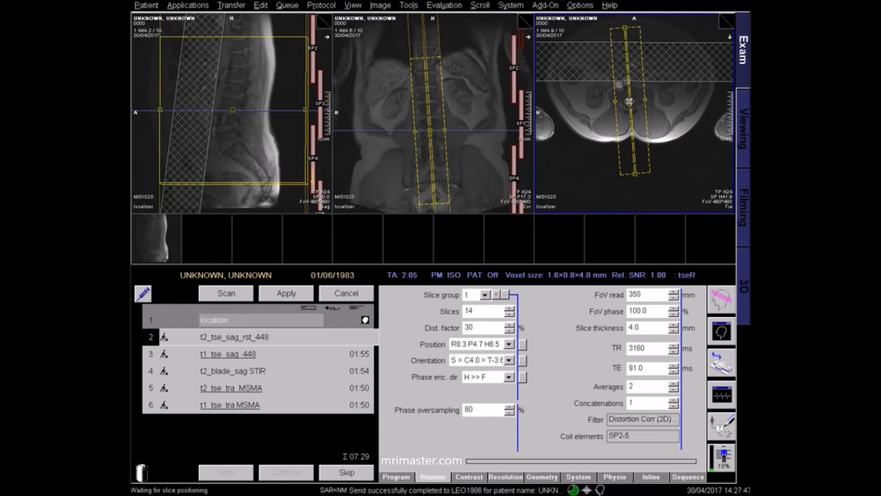
drag(630, 101, 630, 107)
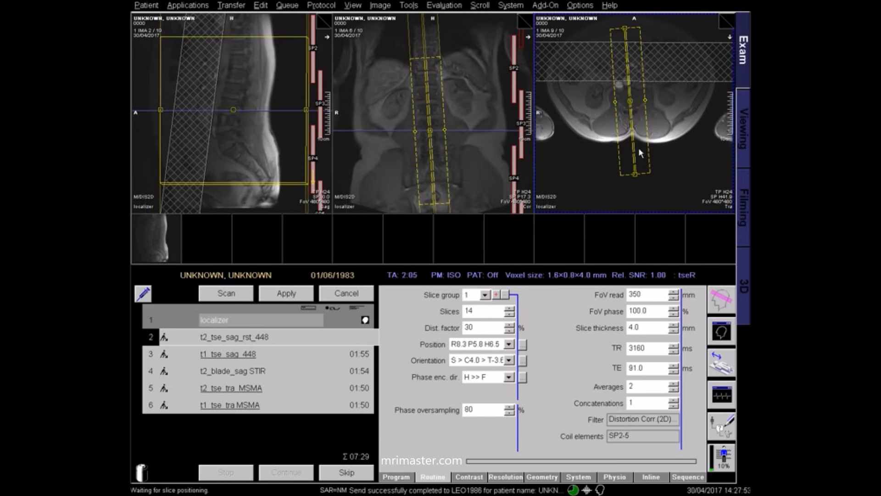
mouse_move(628, 113)
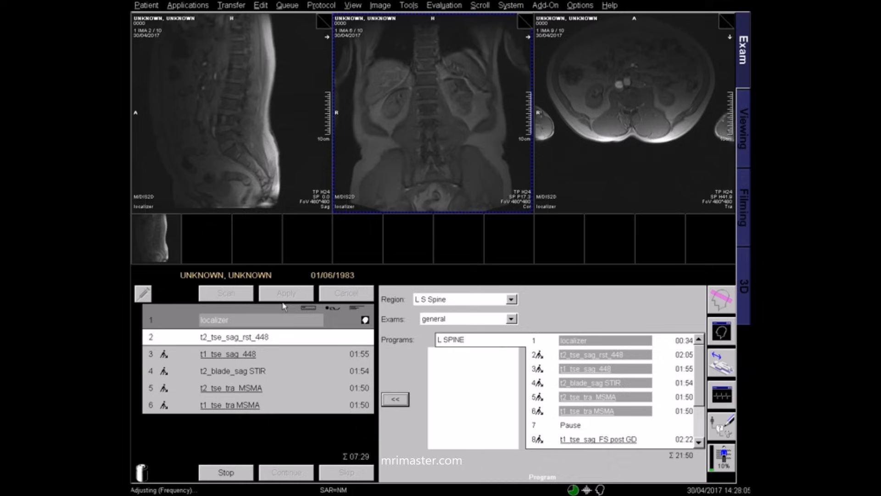
Copy the T2 sagittal slice group centres to the T1 sagittal and STIR sagittal sequences.
click(246, 354)
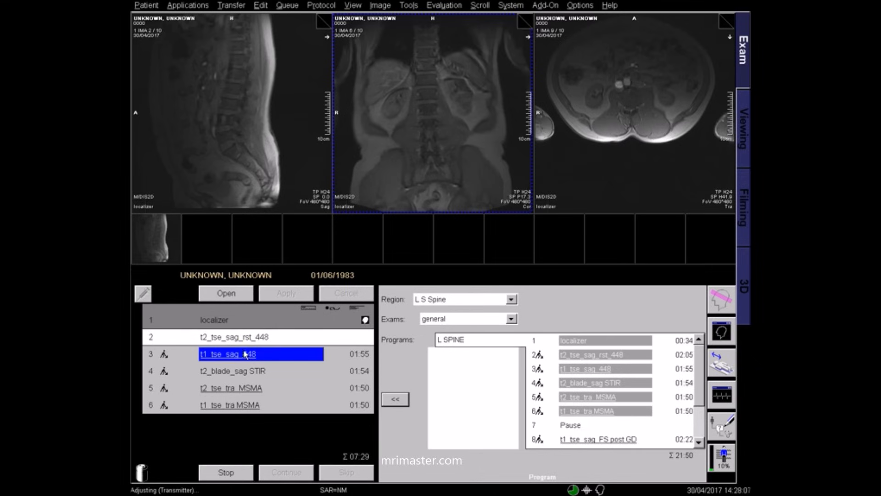
click(226, 293)
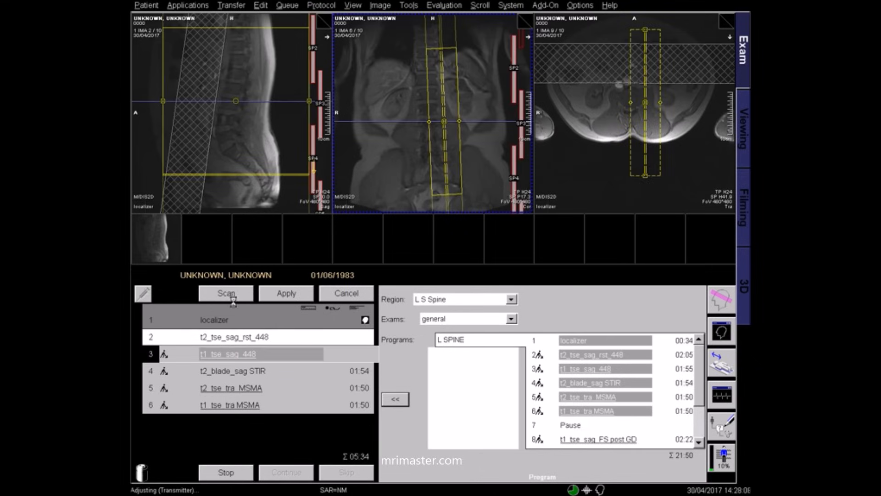
right_click(224, 337)
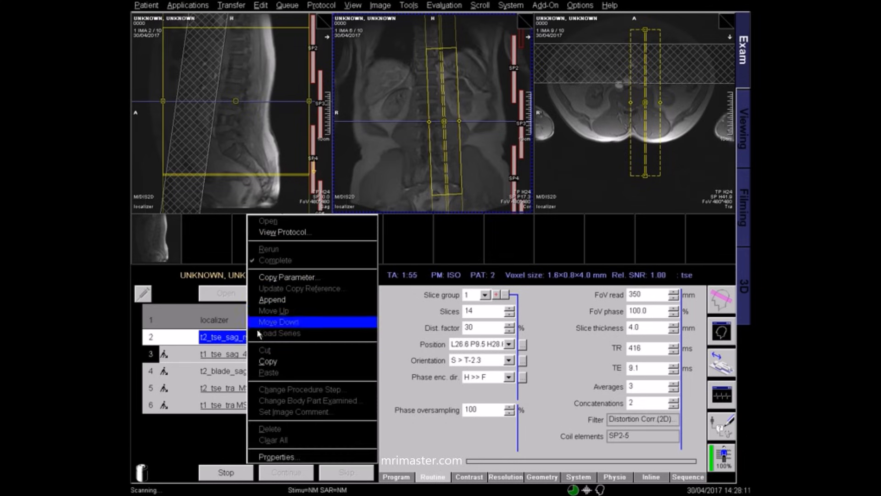
click(289, 277)
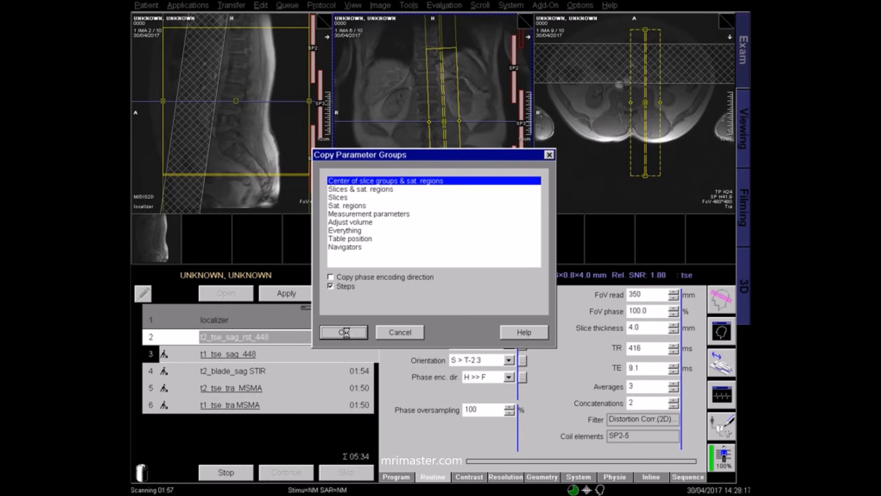
click(343, 332)
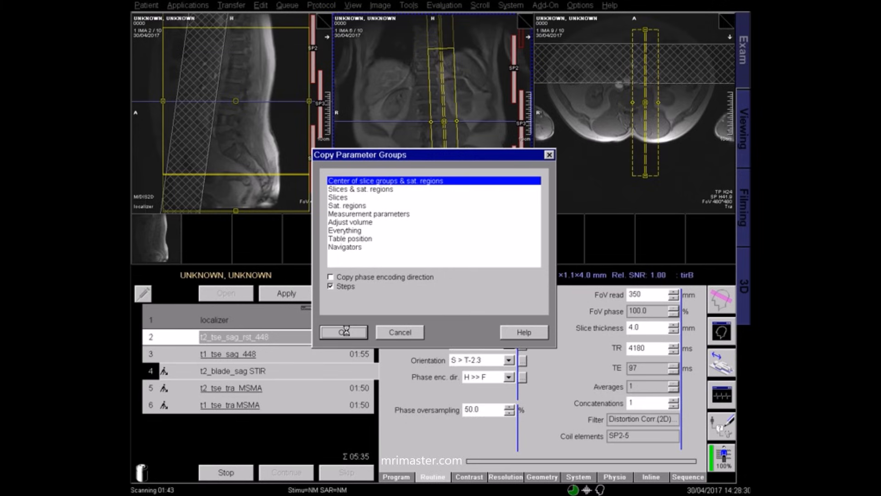
click(344, 332)
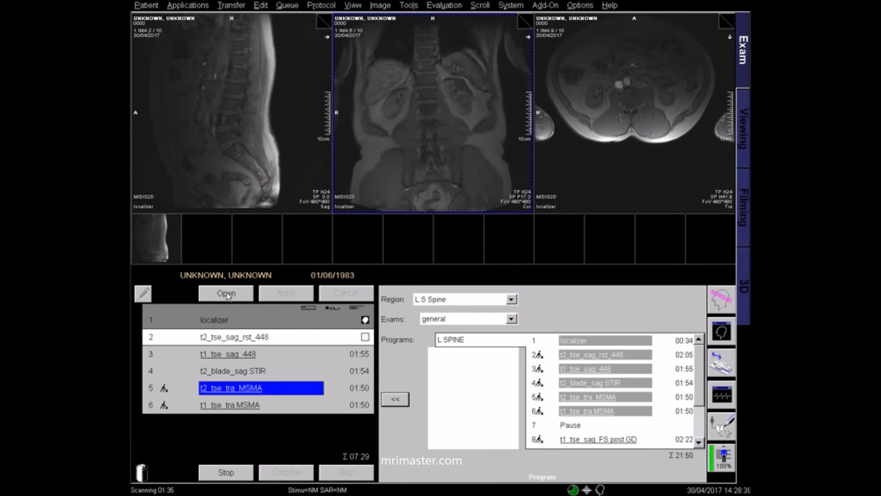
In the T2 axial sequence, tilt slice group 3 along its disc and move to the next group.
click(226, 294)
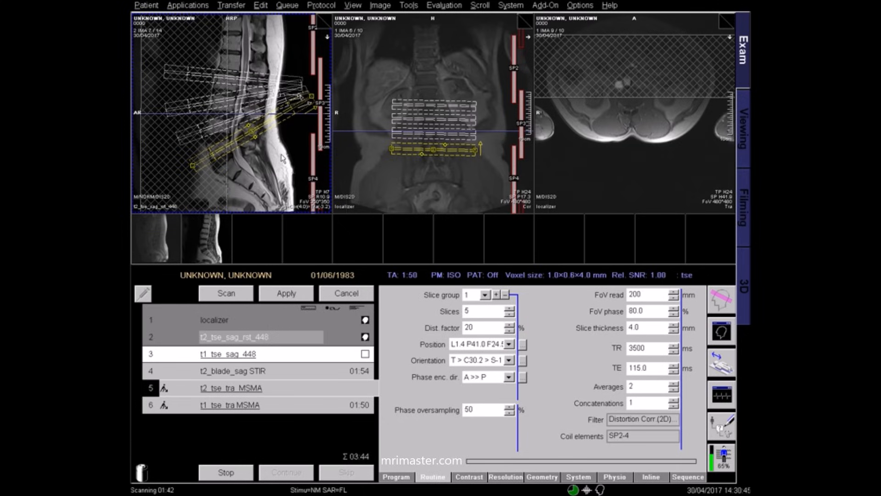
mouse_move(276, 177)
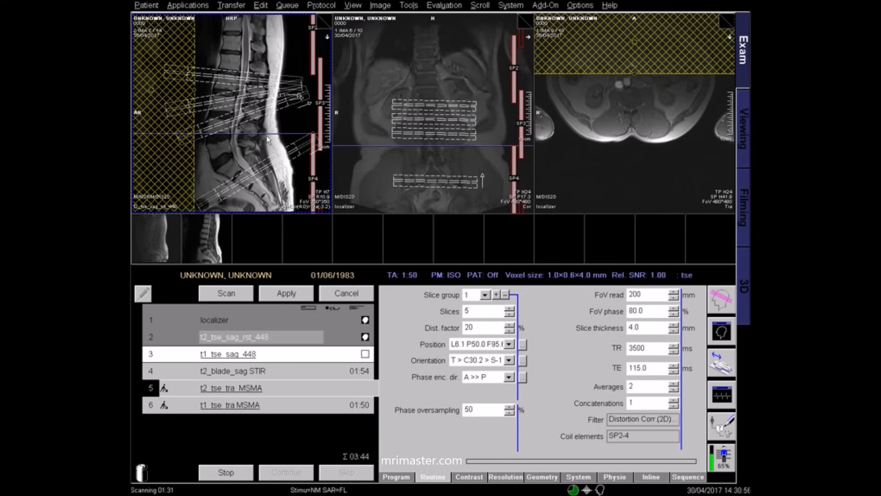
mouse_move(213, 180)
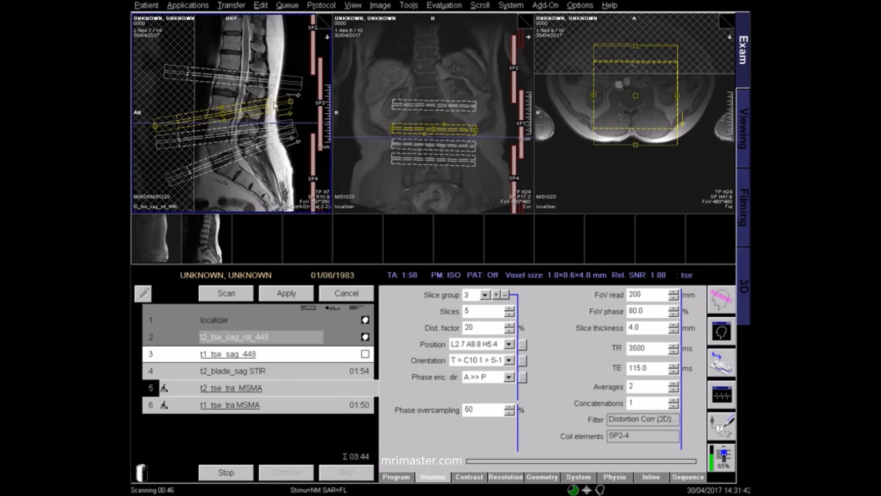
drag(275, 104, 222, 111)
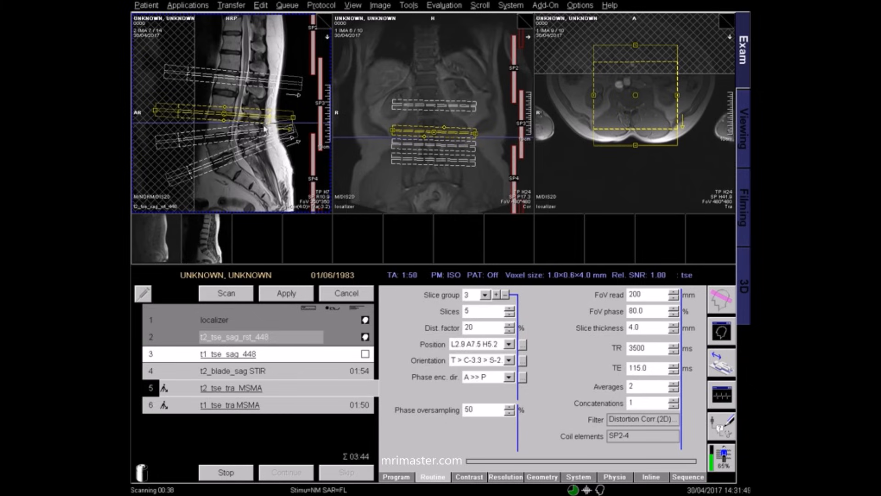
click(498, 295)
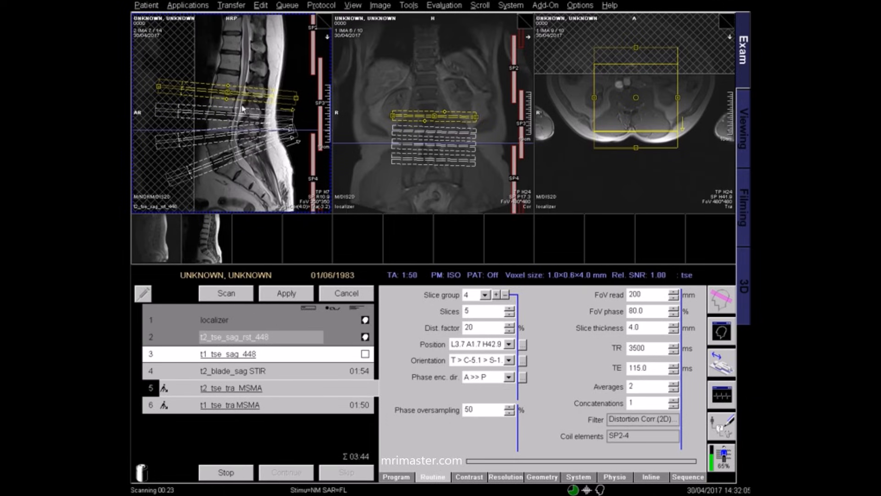
Shift slice groups 4 and 2 to the segment centre and set slice group 1 perpendicular.
right_click(244, 111)
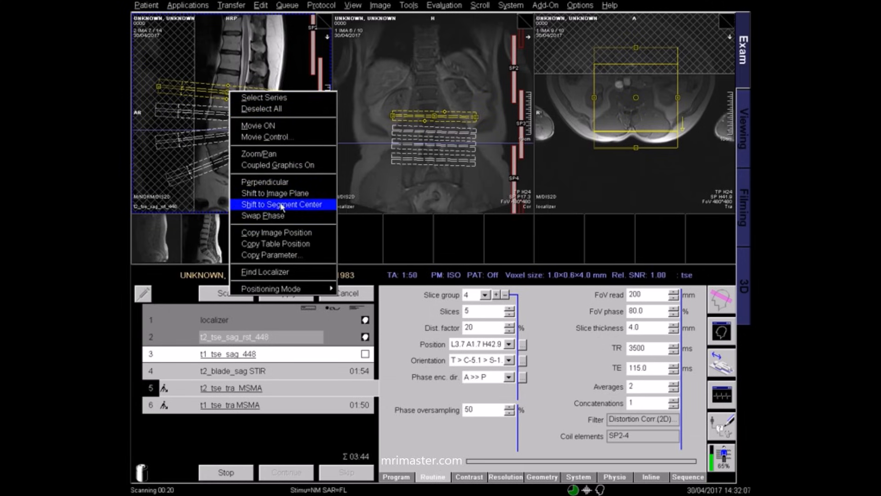
click(283, 203)
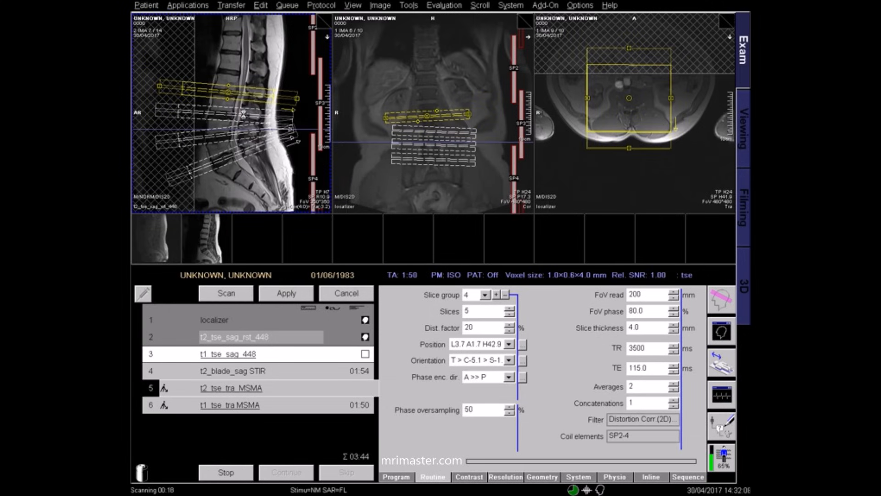
right_click(234, 130)
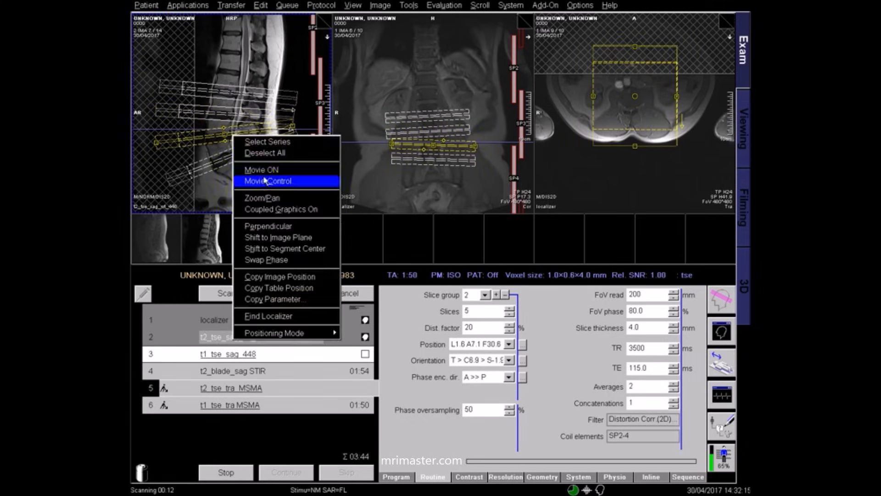
click(268, 180)
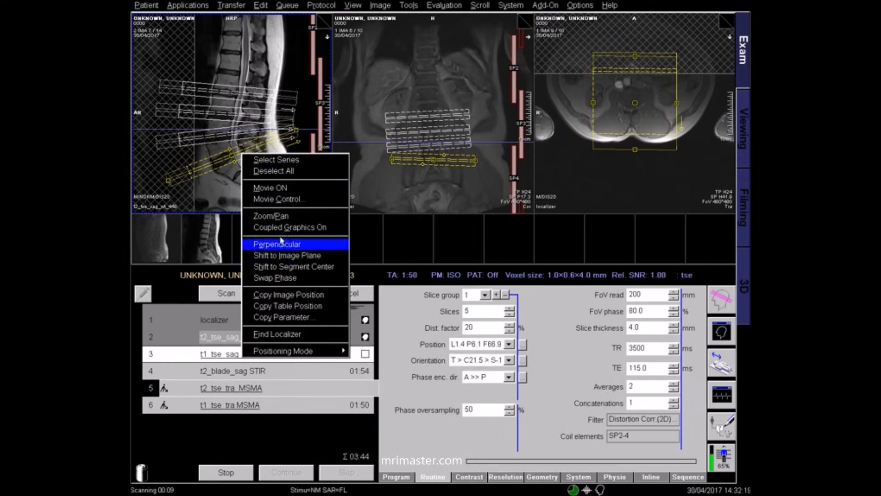
click(277, 244)
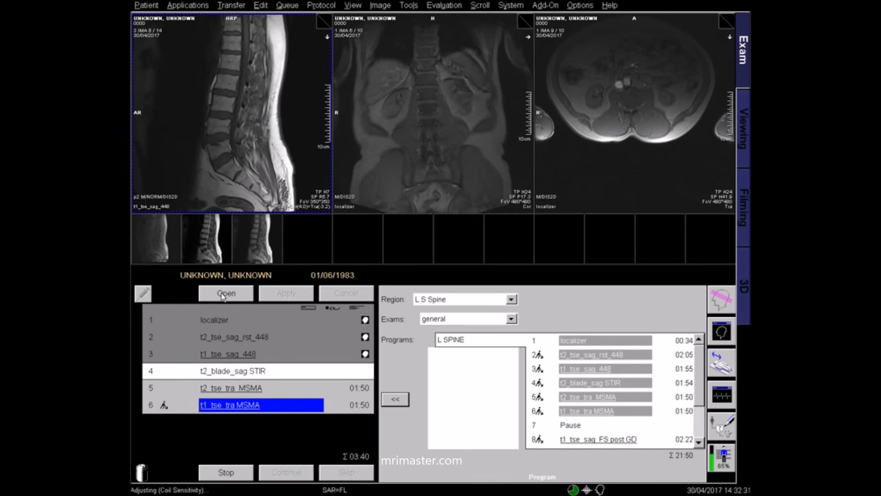
Copy the t2_tse_tra_MSMA slice group centres to the t1_tse_tra_MSMA sequence.
click(226, 292)
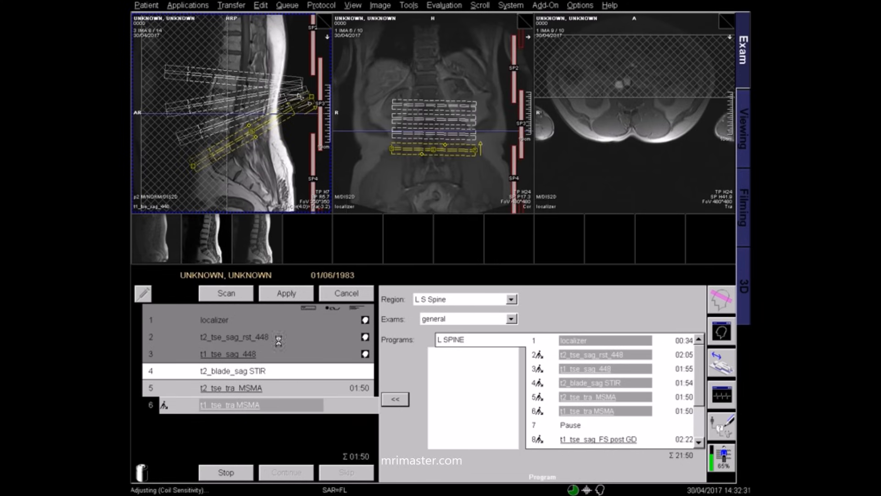
right_click(221, 388)
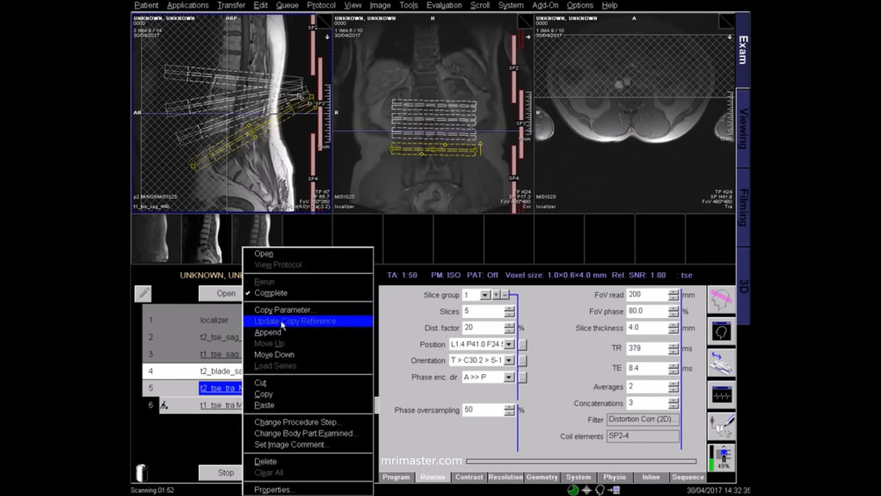
click(285, 309)
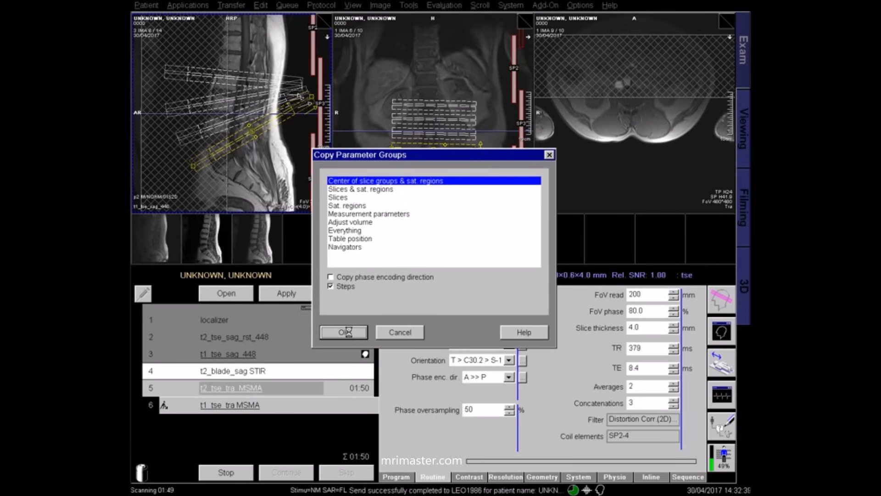
click(343, 332)
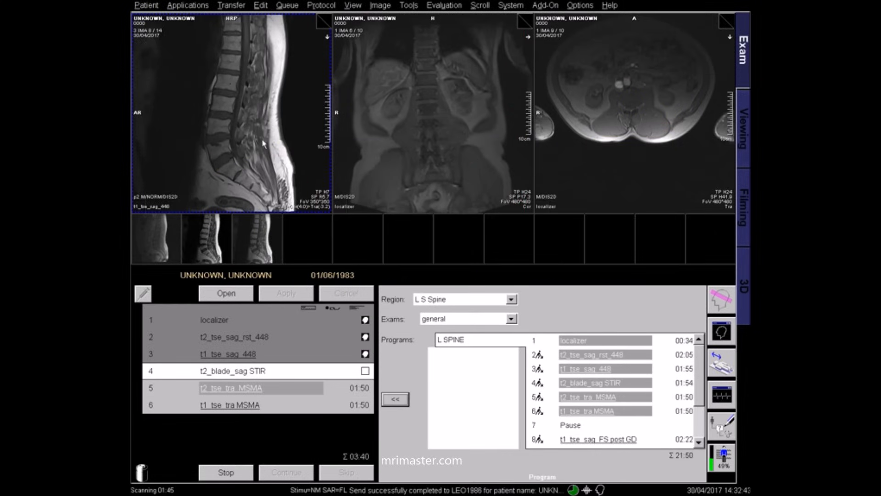
mouse_move(253, 150)
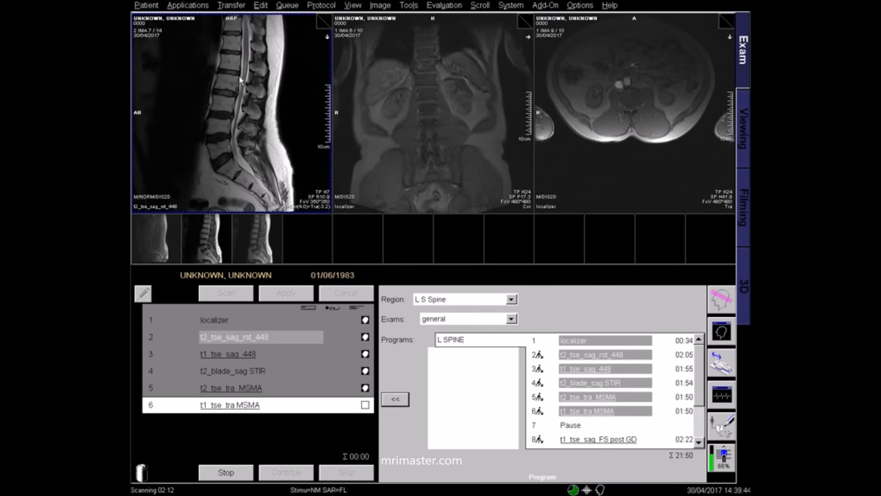
mouse_move(247, 42)
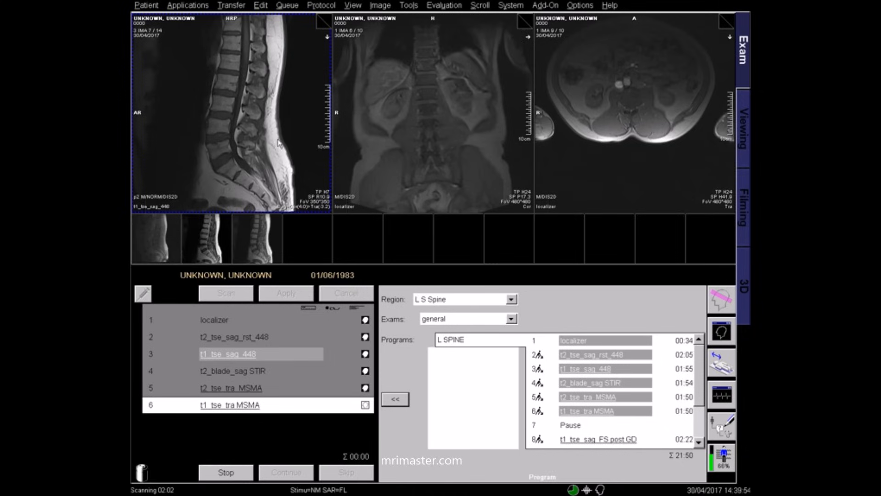
mouse_move(365, 378)
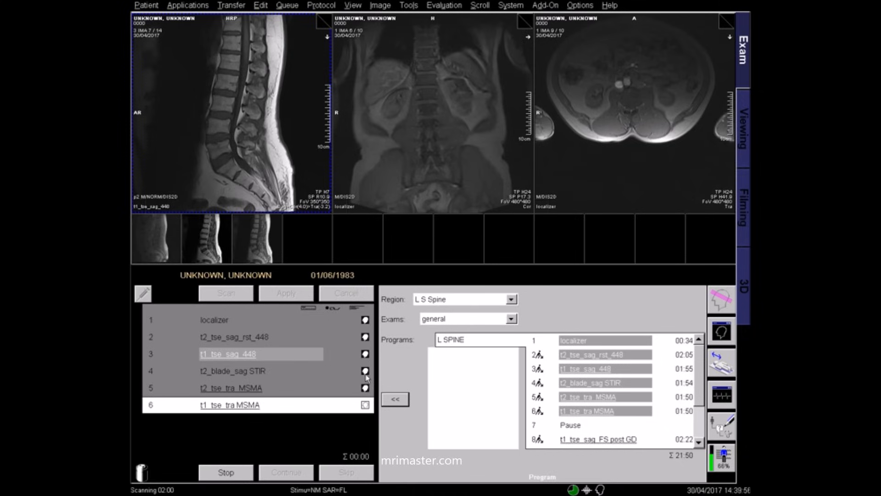
Display the finished t2_blade_sag STIR images for review.
click(241, 371)
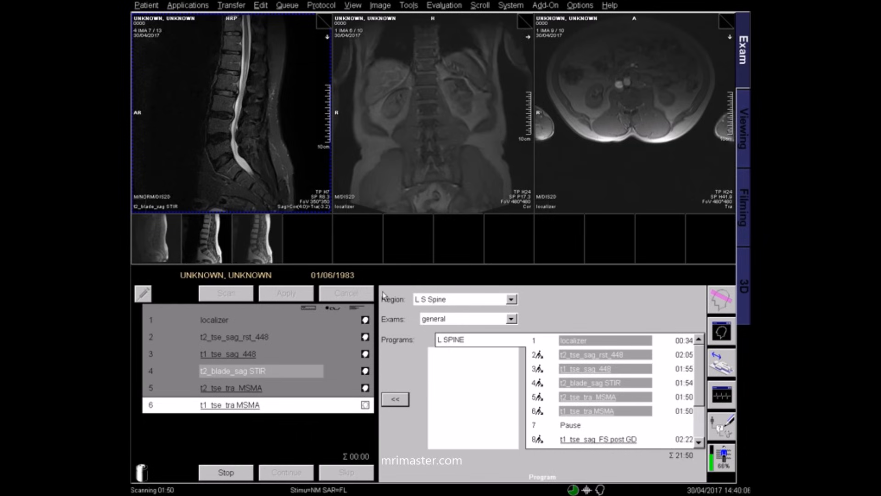
mouse_move(354, 375)
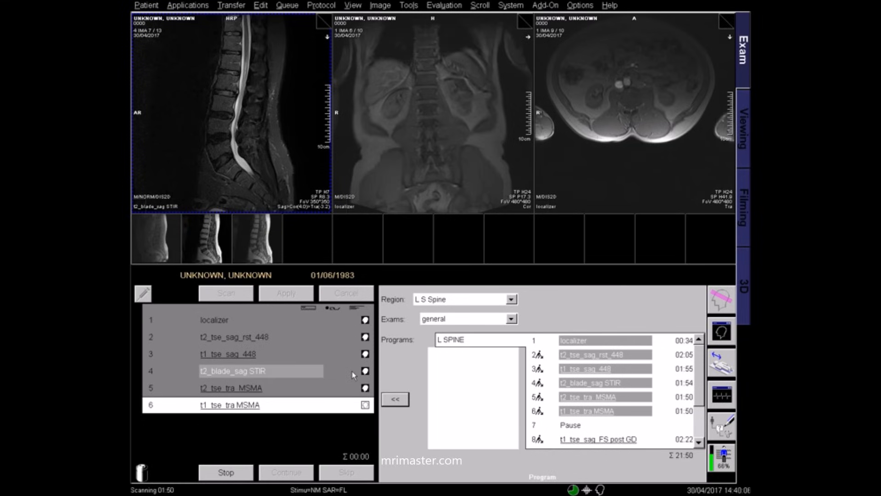
mouse_move(364, 419)
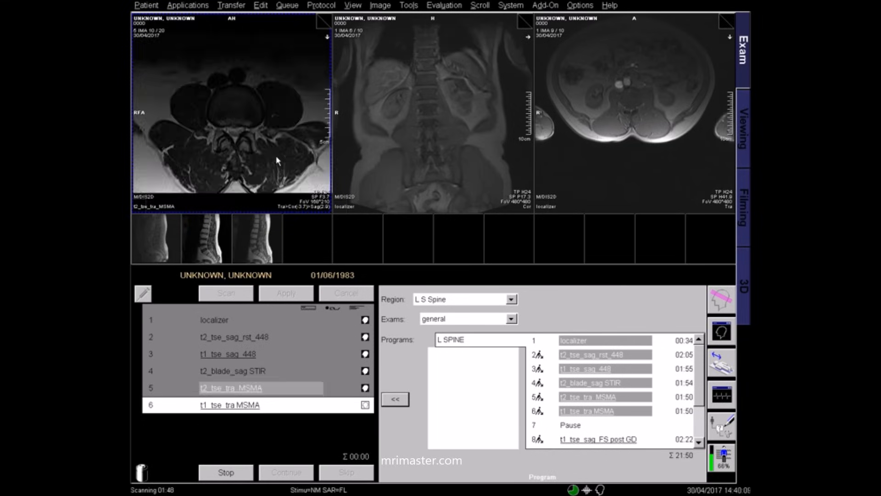
mouse_move(235, 141)
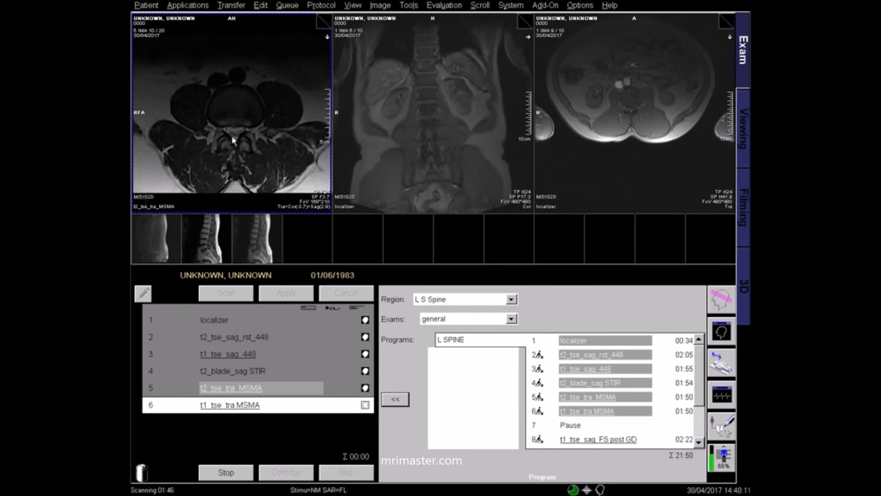